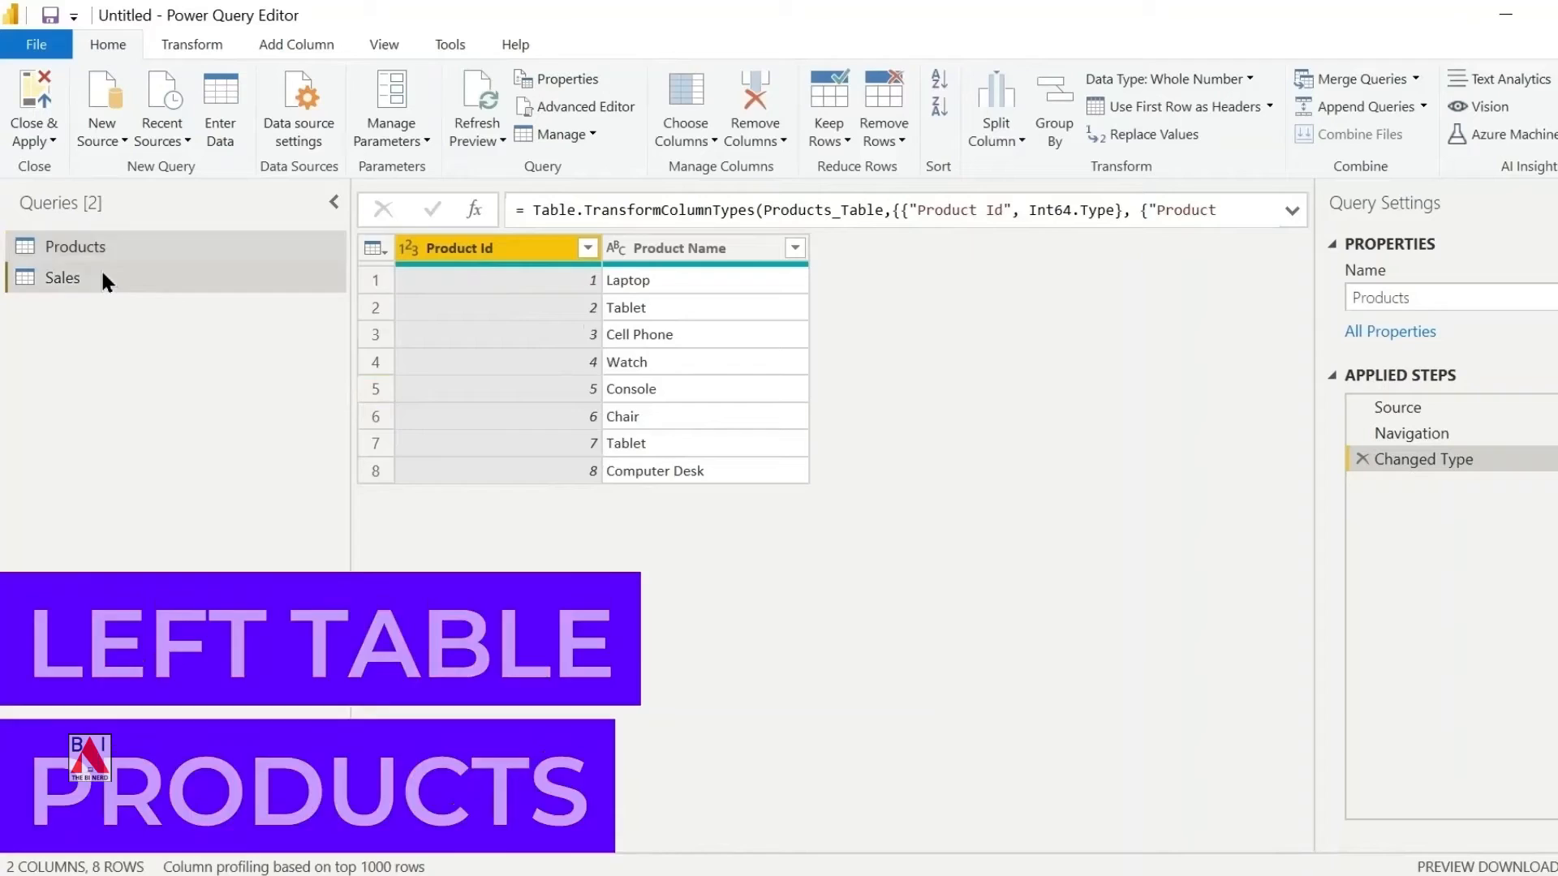
# With the Products query active, show the Merge Queries options on the Home ribbon
pyautogui.click(61, 278)
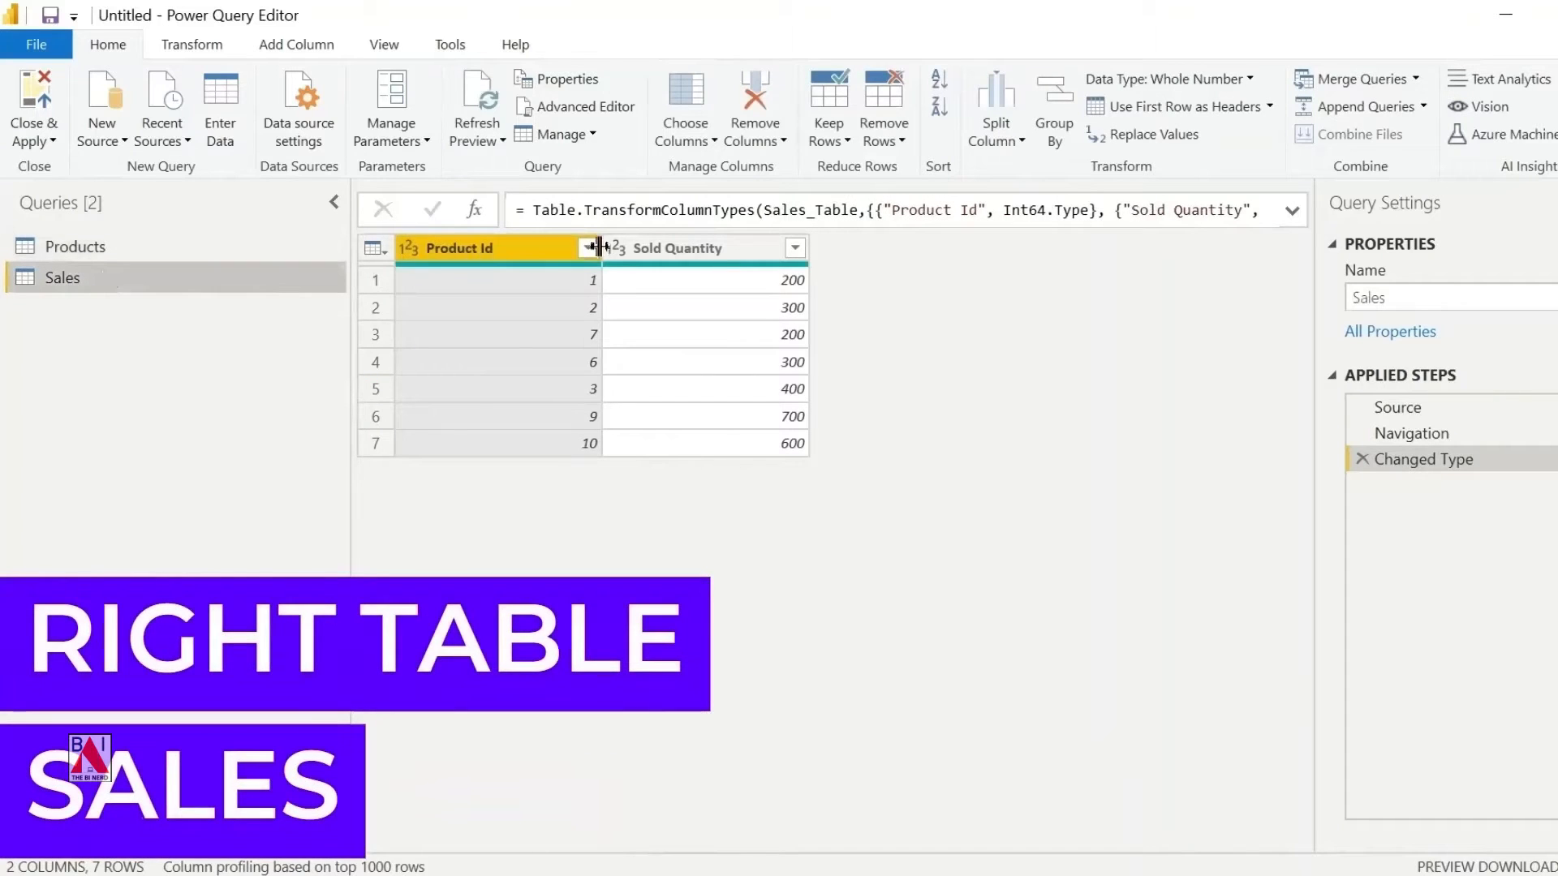
pyautogui.moveTo(357, 313)
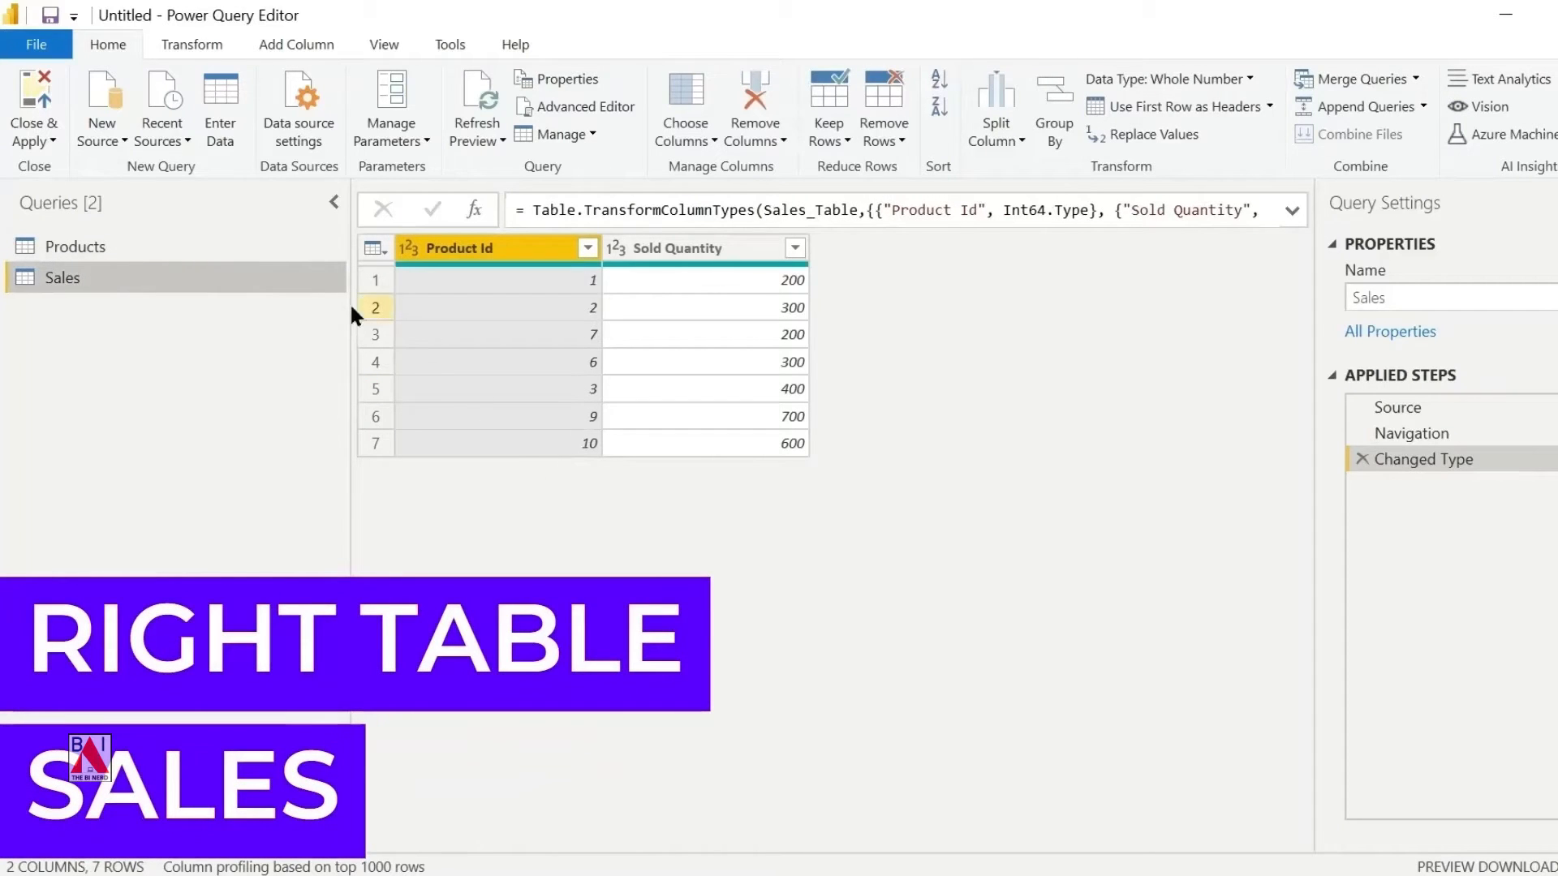
pyautogui.click(74, 245)
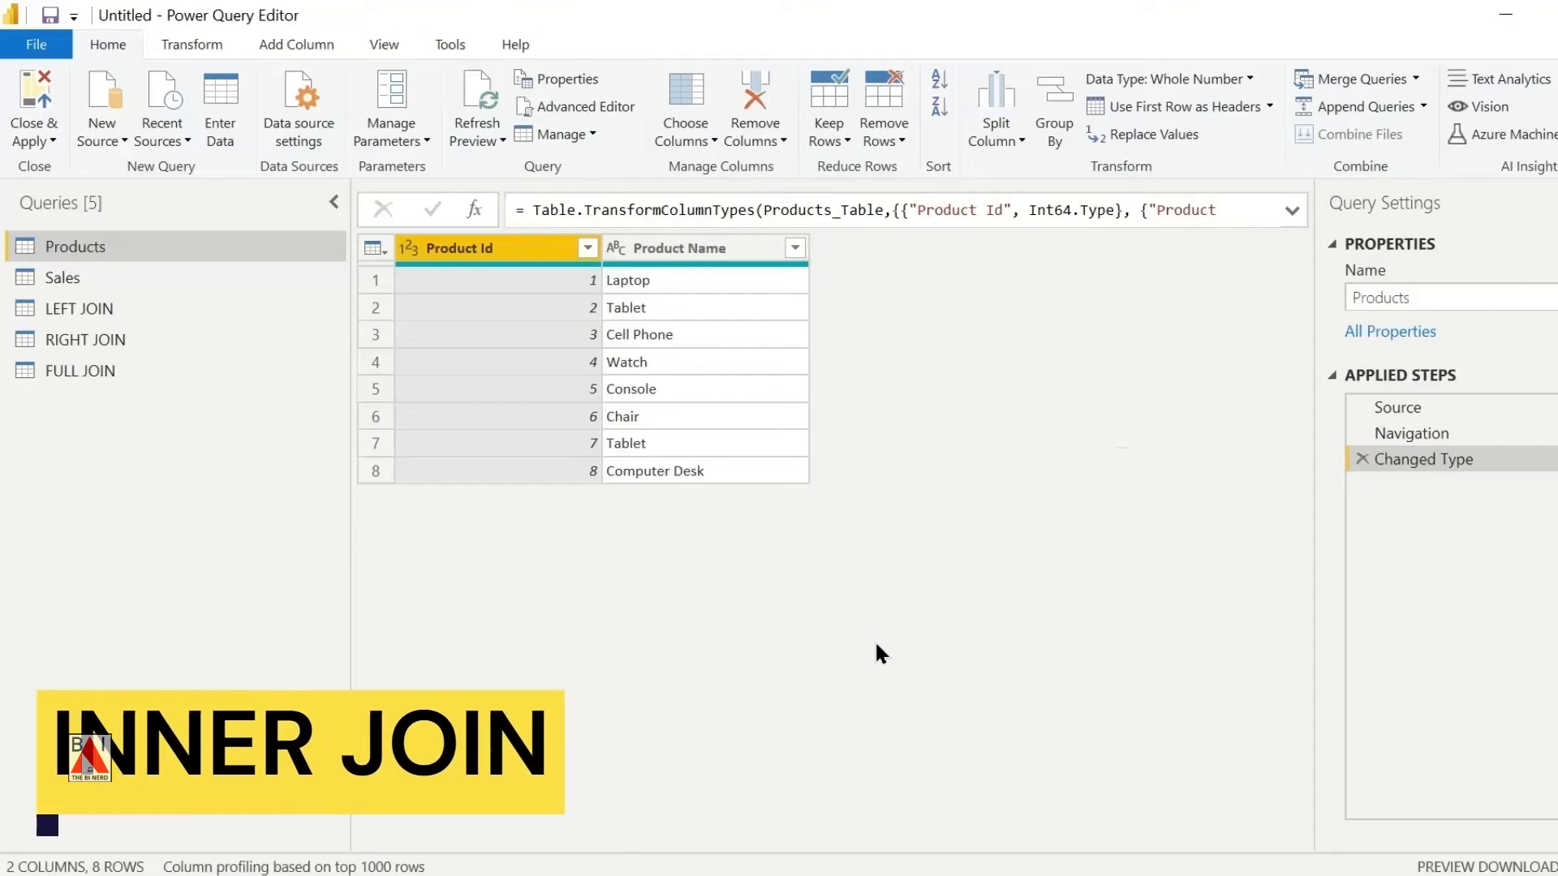
pyautogui.moveTo(1398, 126)
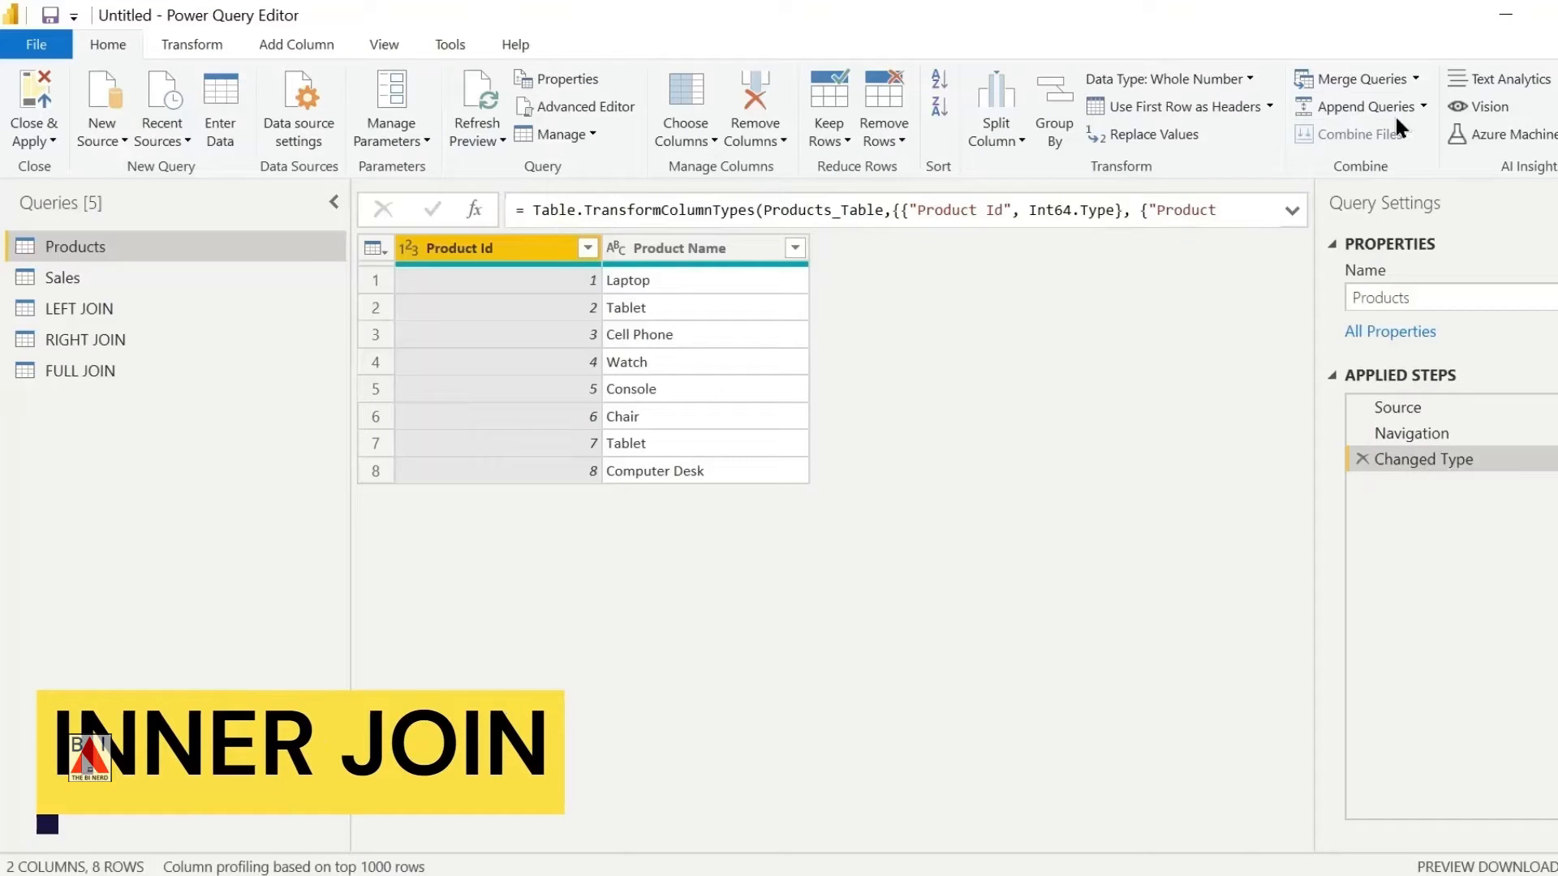
pyautogui.click(1415, 78)
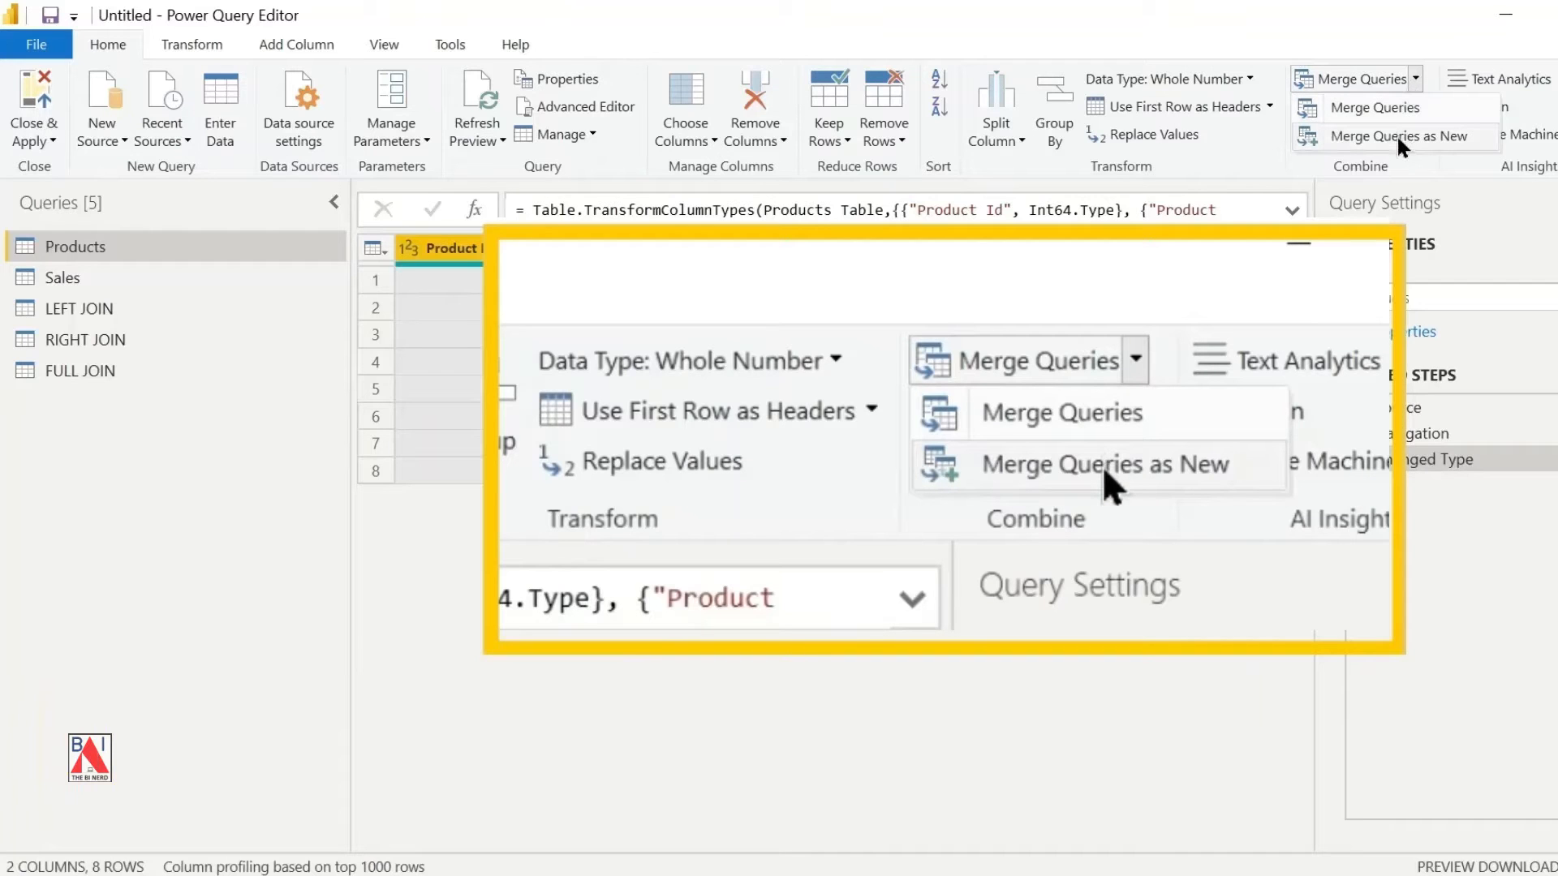
pyautogui.moveTo(1105, 464)
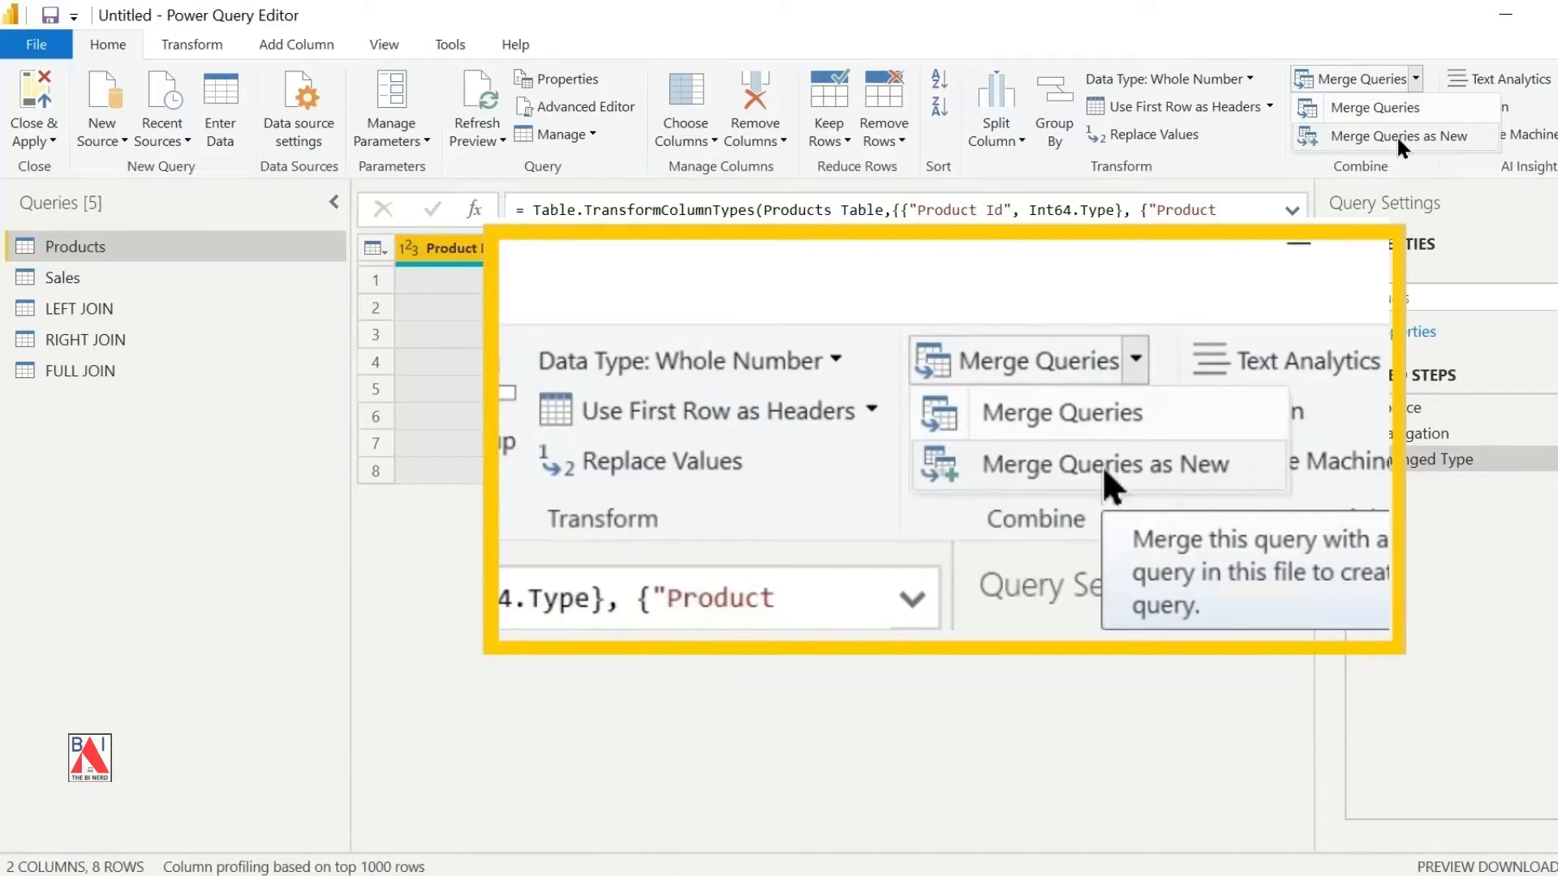
pyautogui.moveTo(1108, 500)
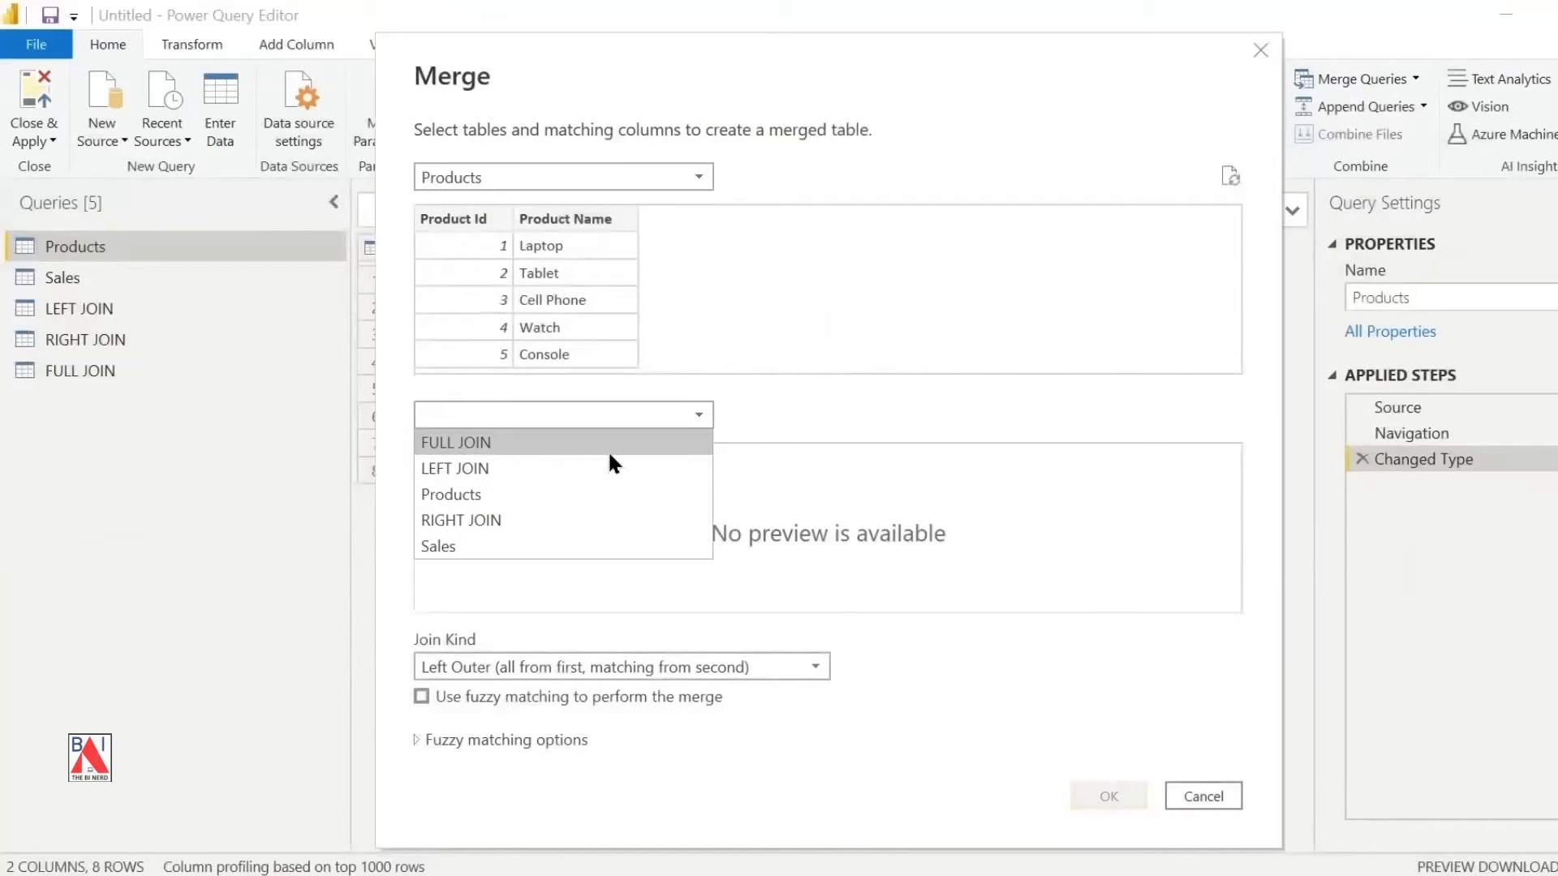
# Merge Products with Sales as a new query on Product Id using an Inner join, yielding five rows
pyautogui.click(438, 547)
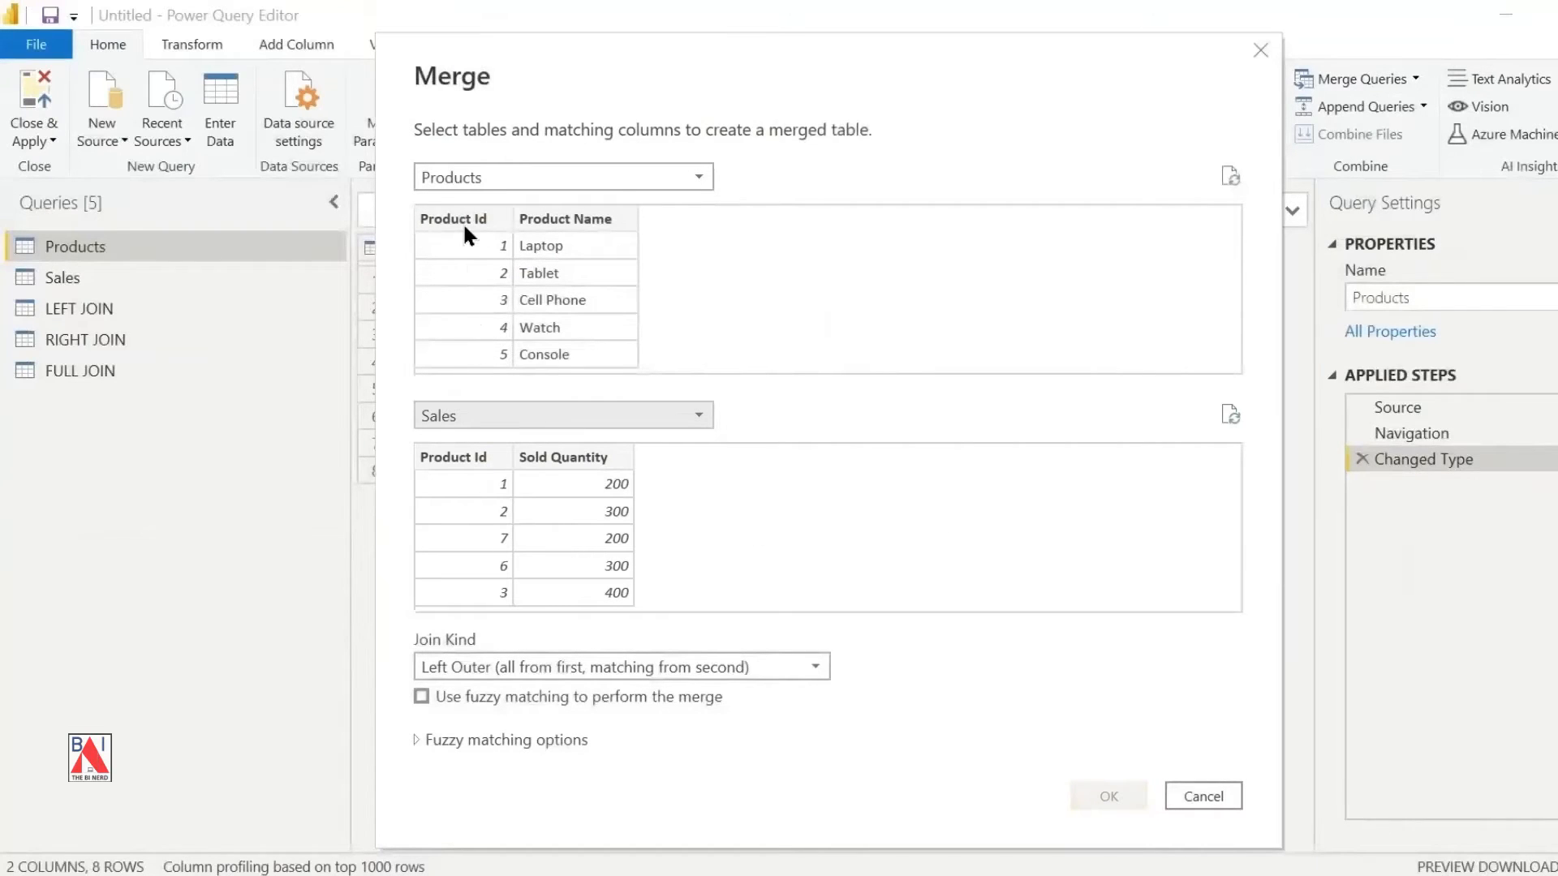
pyautogui.click(454, 457)
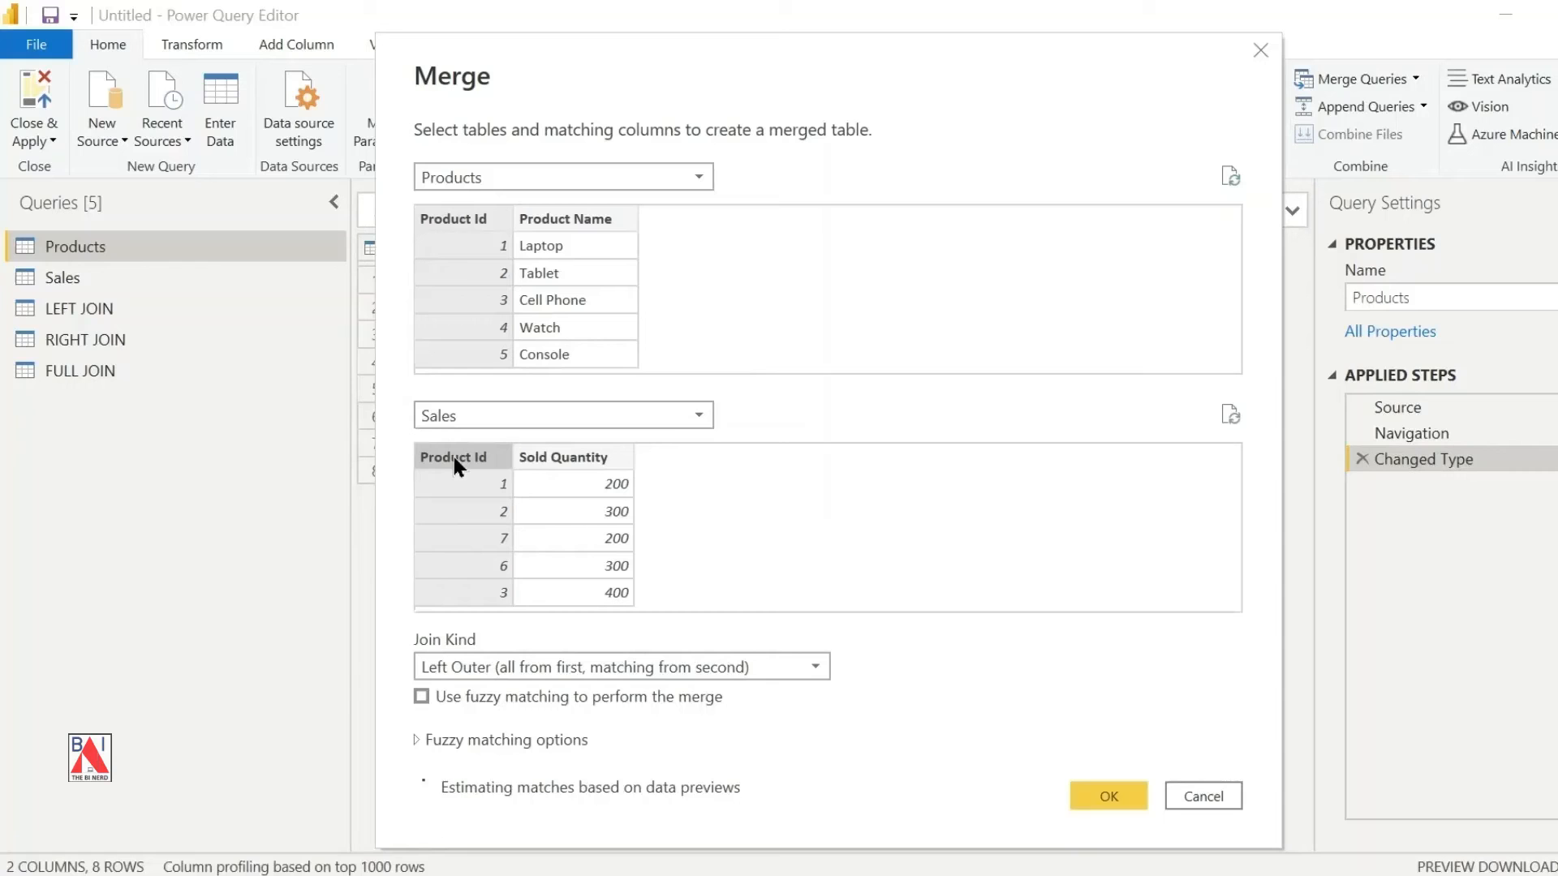
pyautogui.click(814, 667)
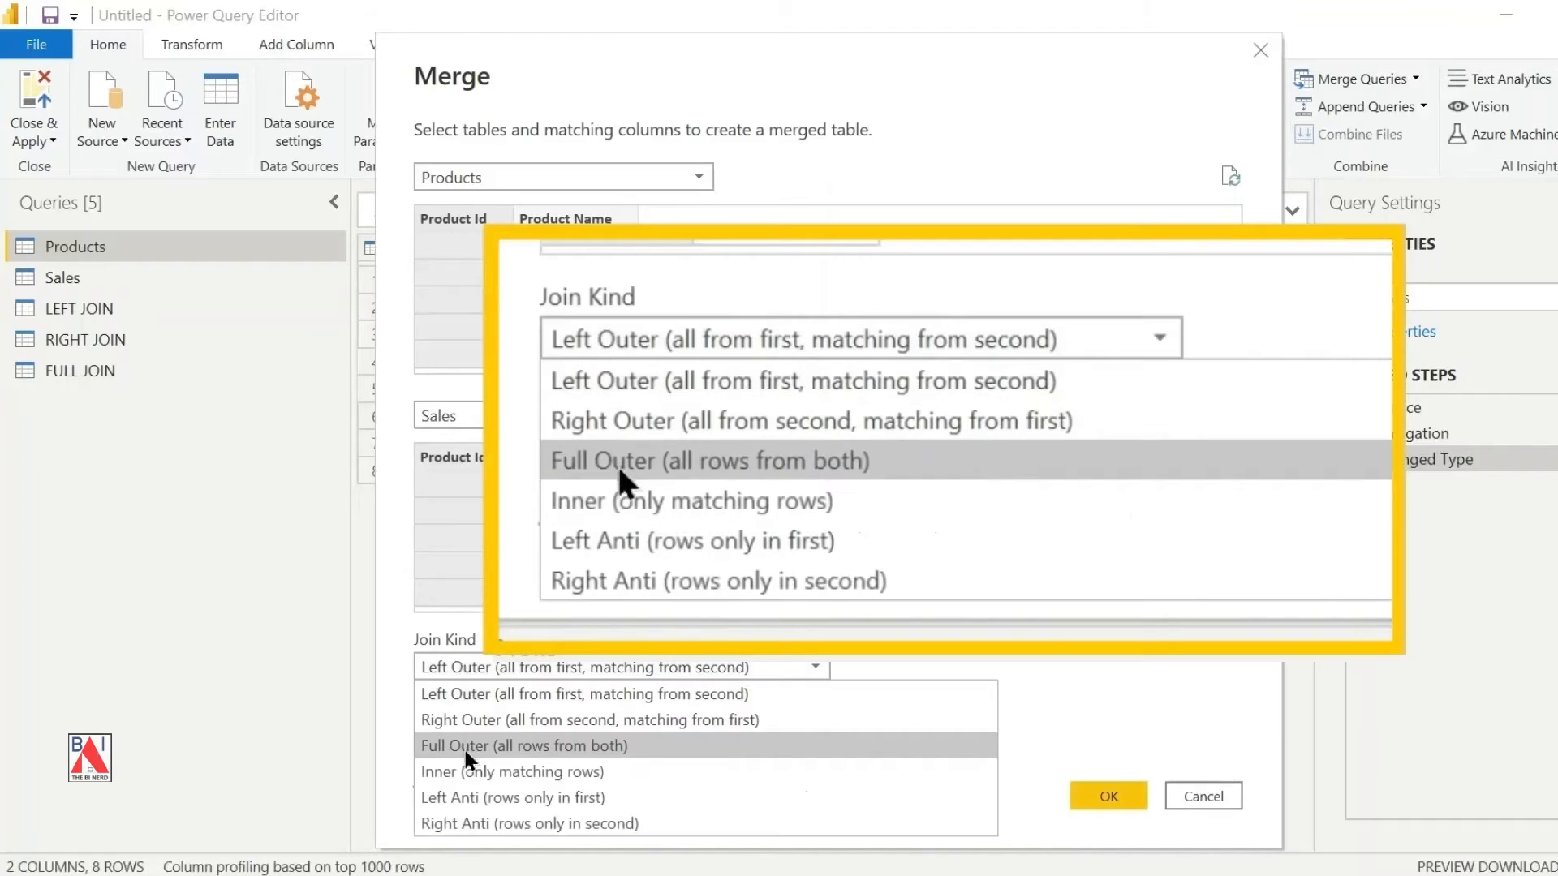
pyautogui.moveTo(626, 501)
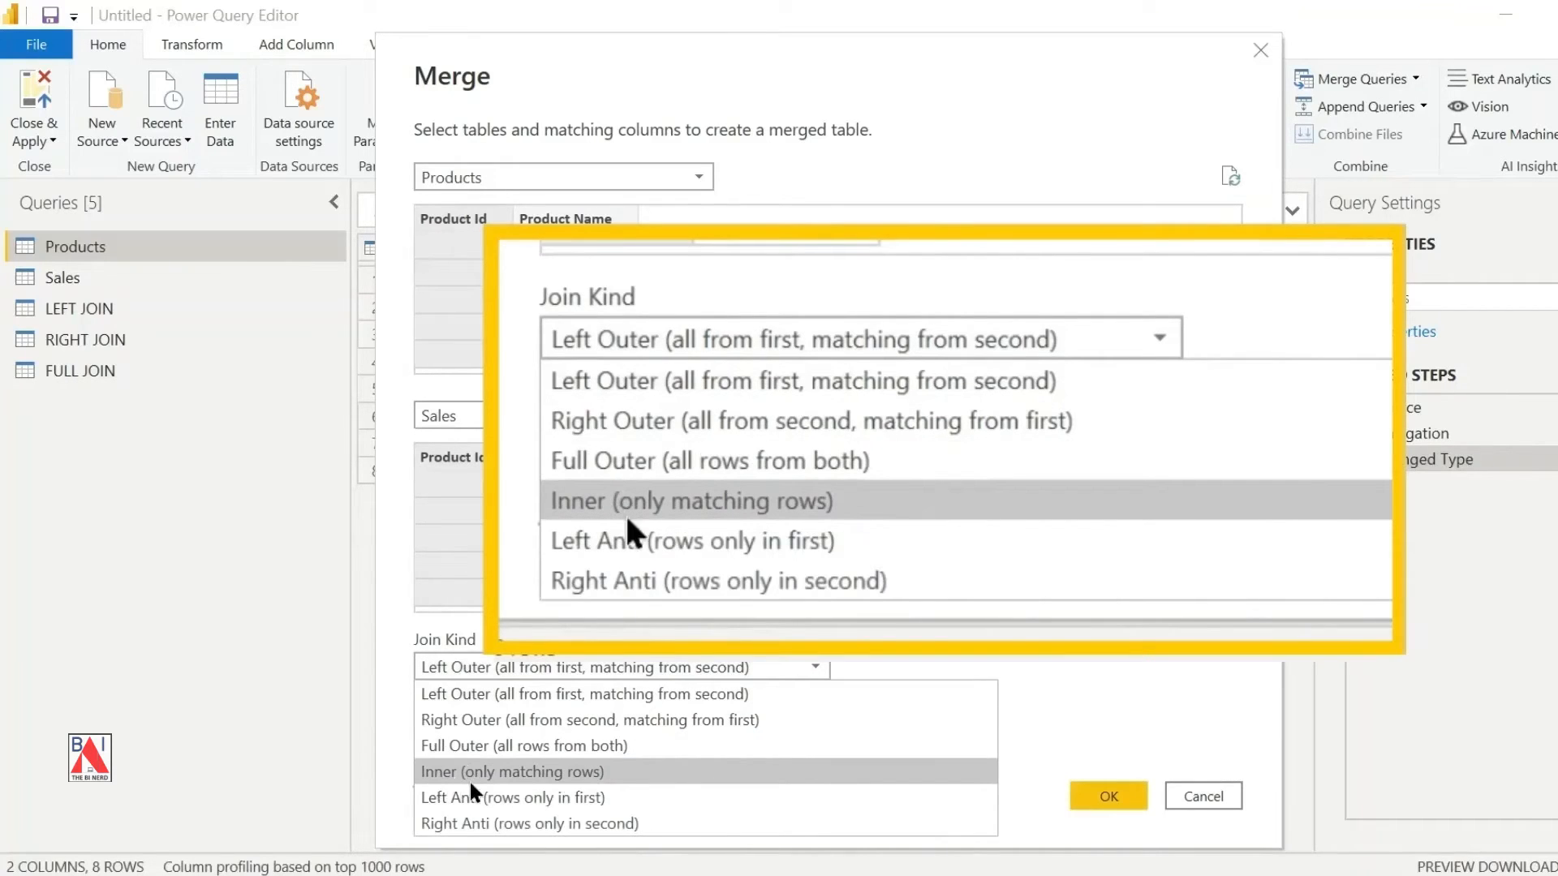
pyautogui.moveTo(769, 525)
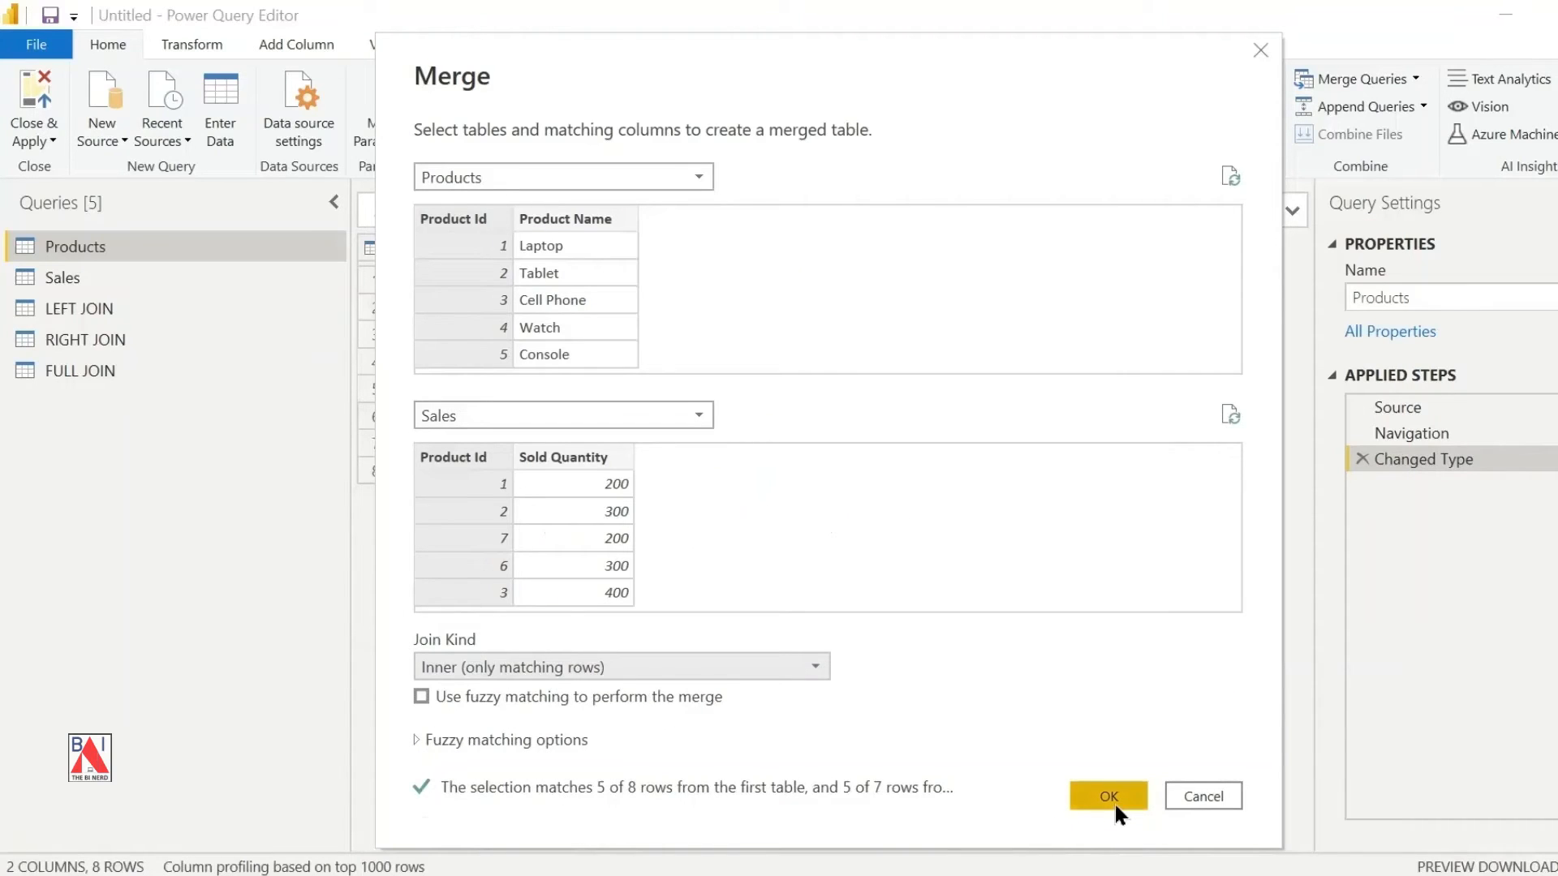
pyautogui.click(1107, 795)
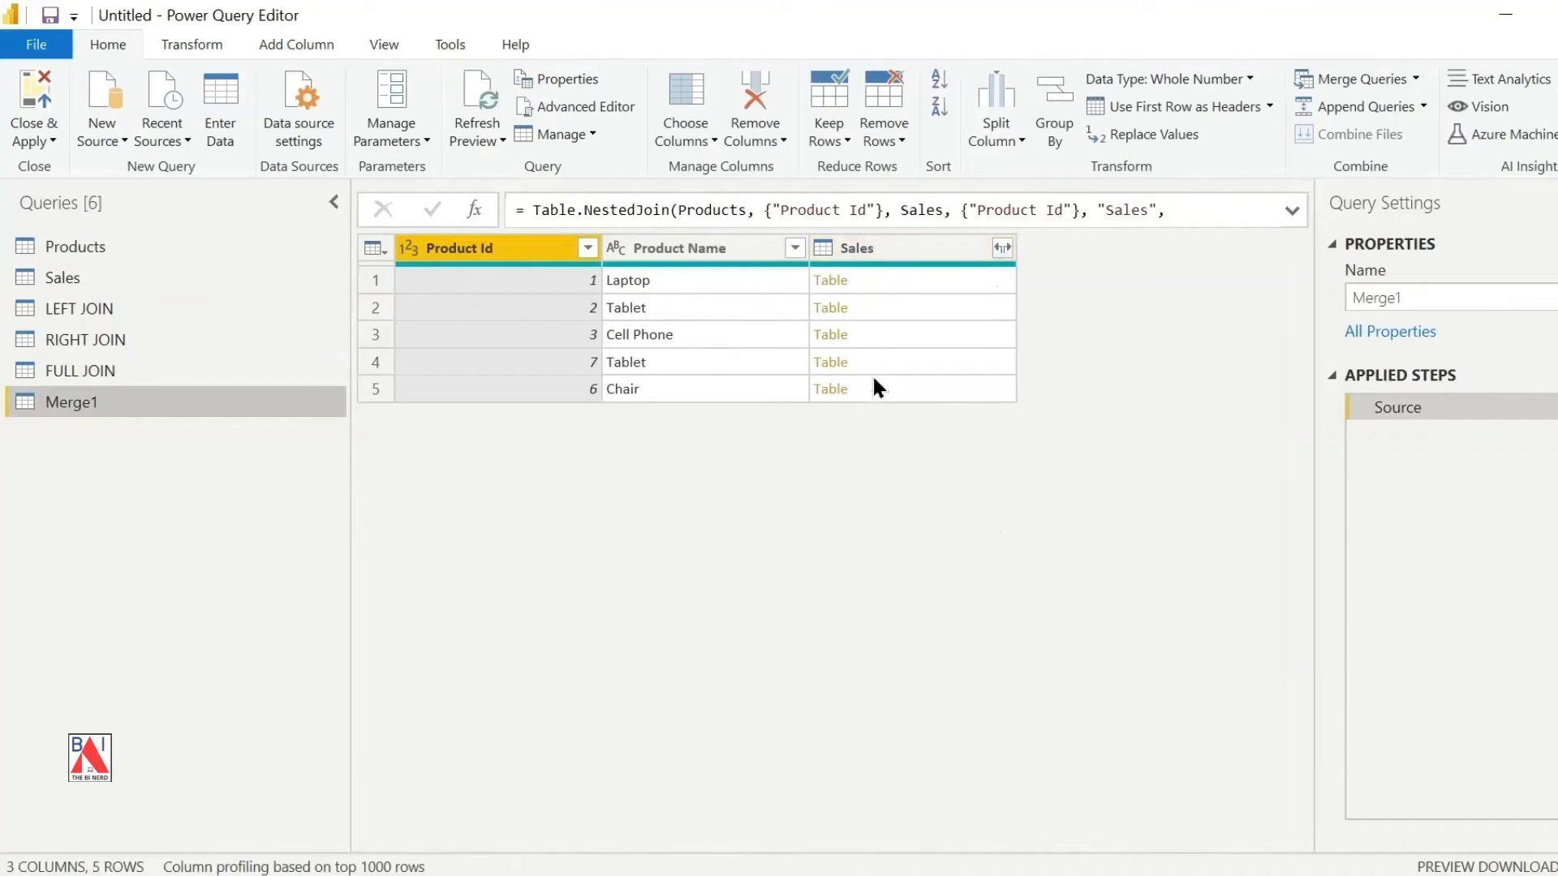
# Rename the Merge1 query to INNER JOIN from the Queries pane
pyautogui.rightClick(70, 400)
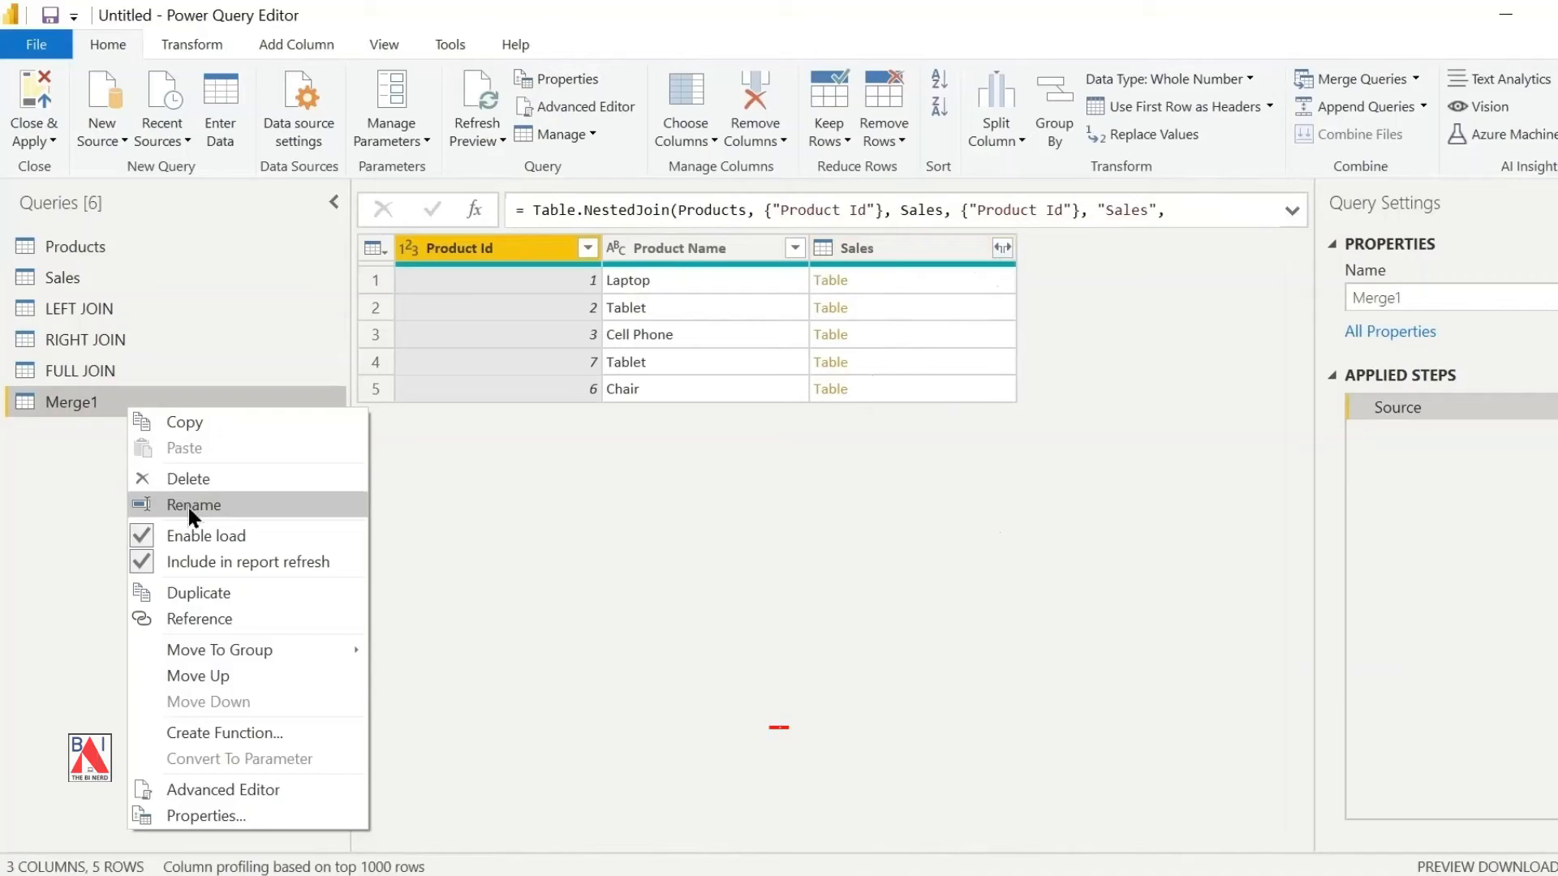
pyautogui.click(193, 505)
pyautogui.write('INNER JOIN')
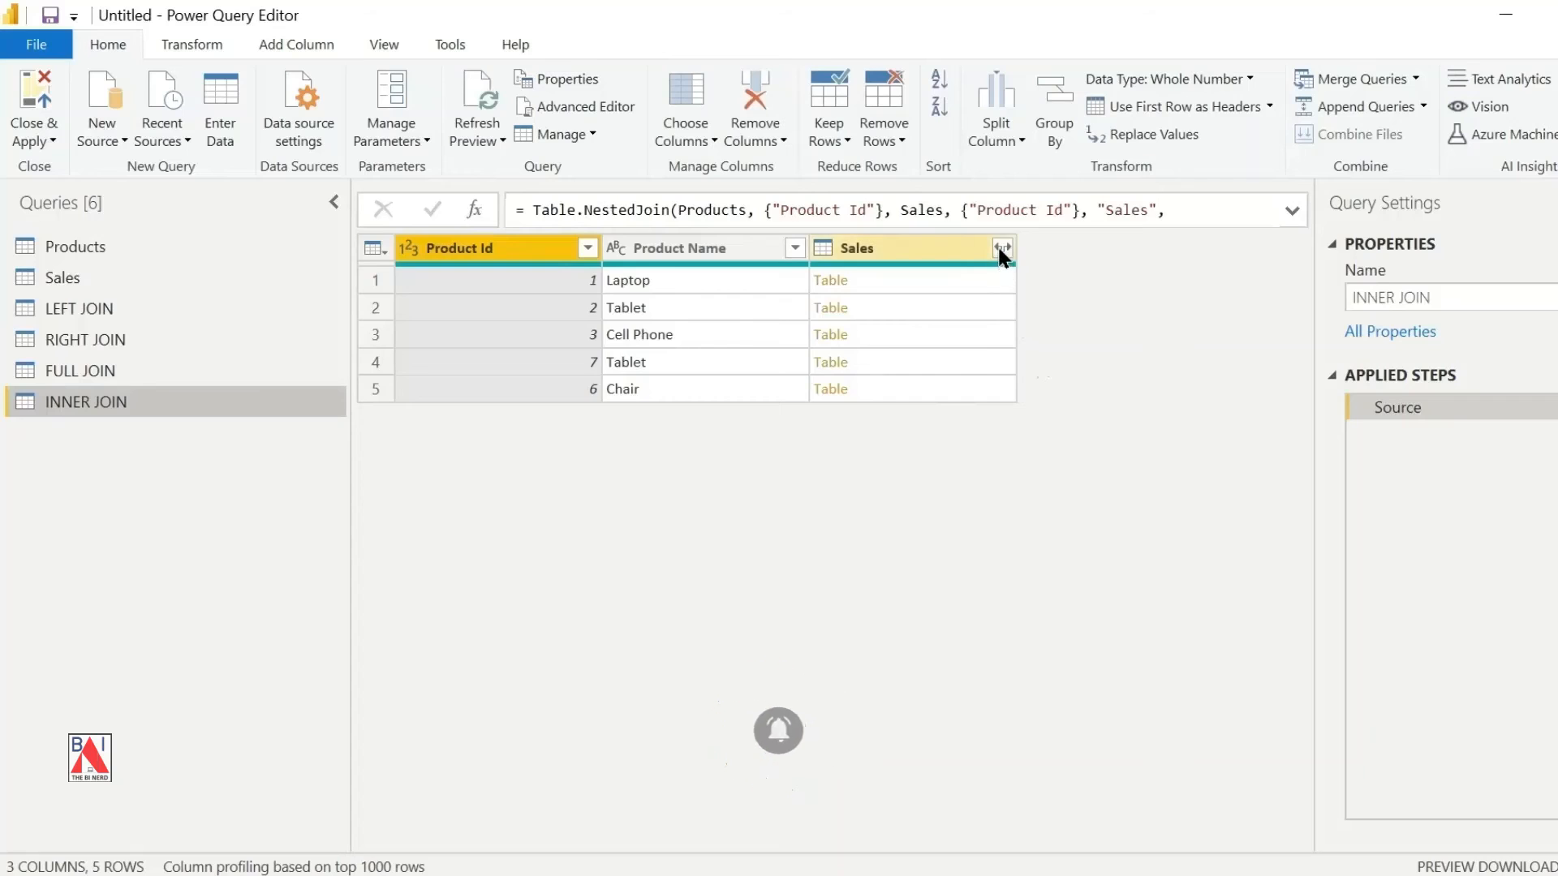
# Expand the nested Sales column to keep only Sold Quantity
pyautogui.click(1001, 247)
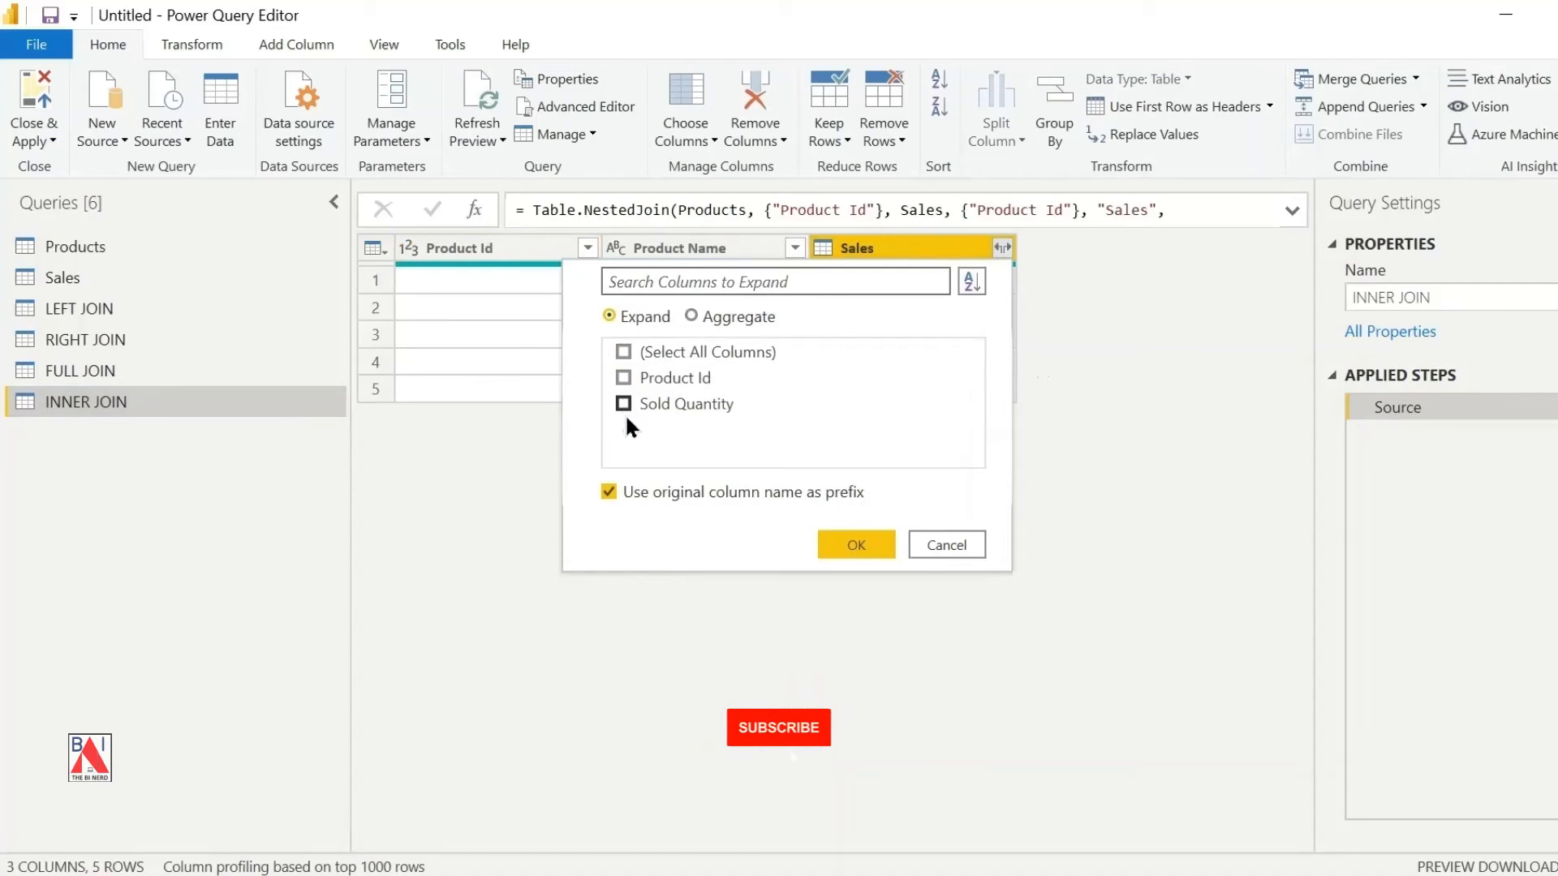
pyautogui.click(855, 545)
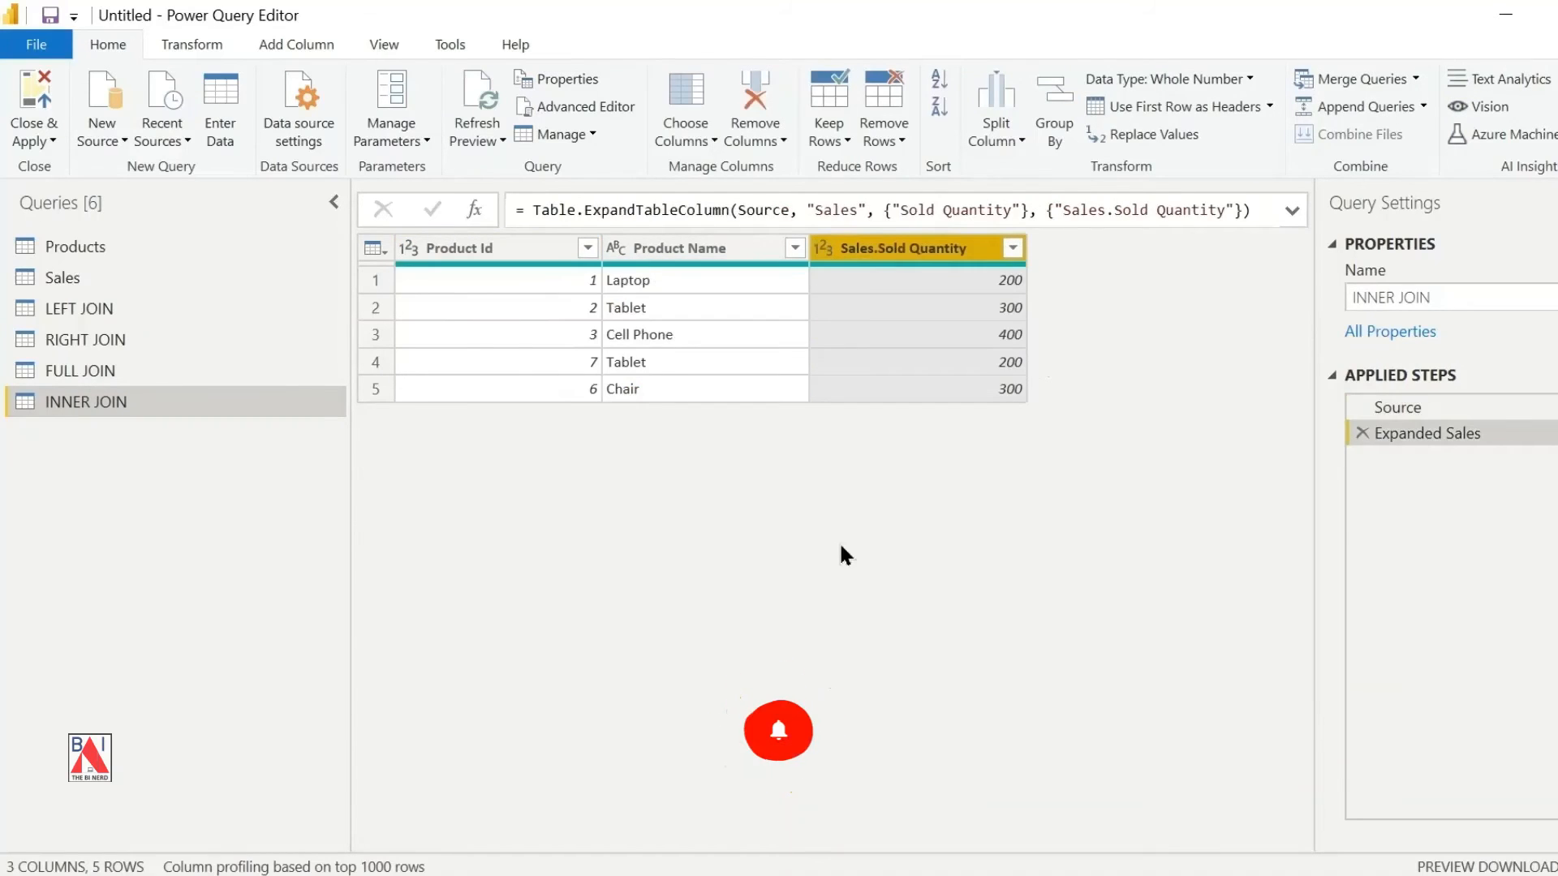